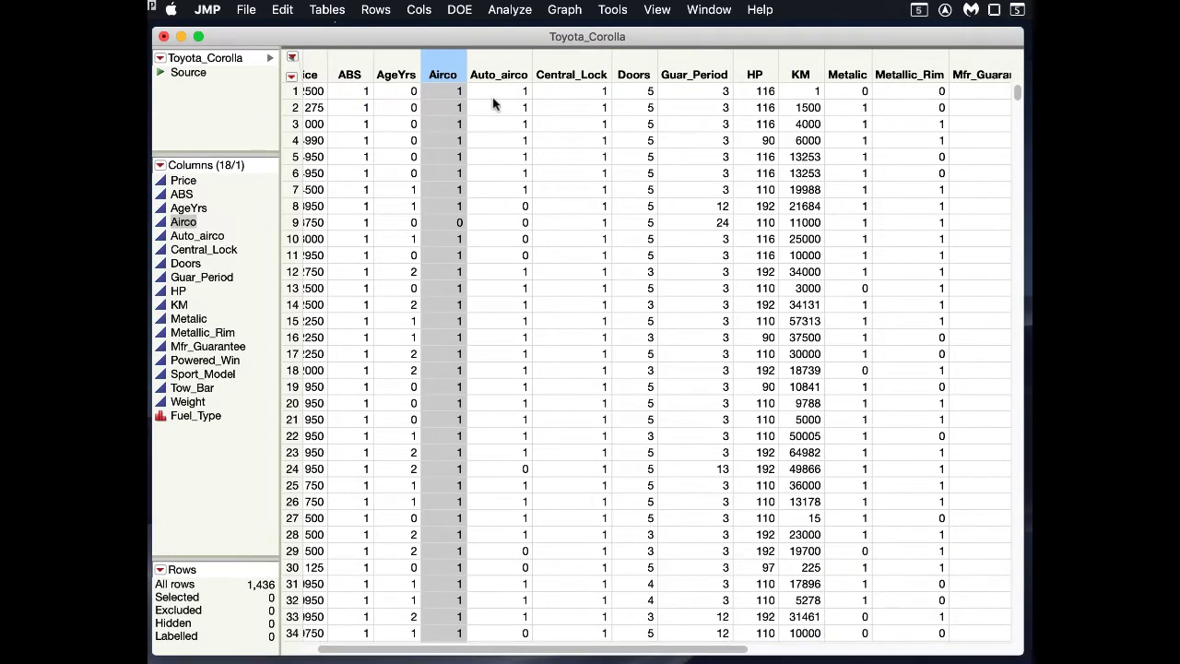
pyautogui.moveTo(427, 92)
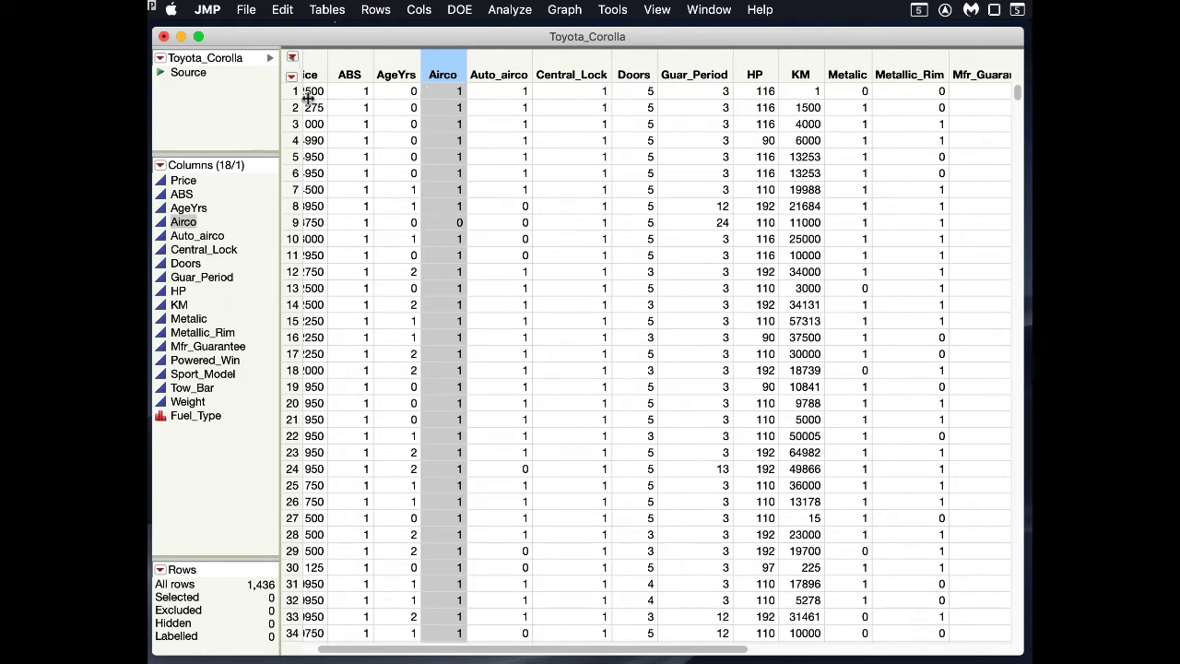
pyautogui.moveTo(253, 85)
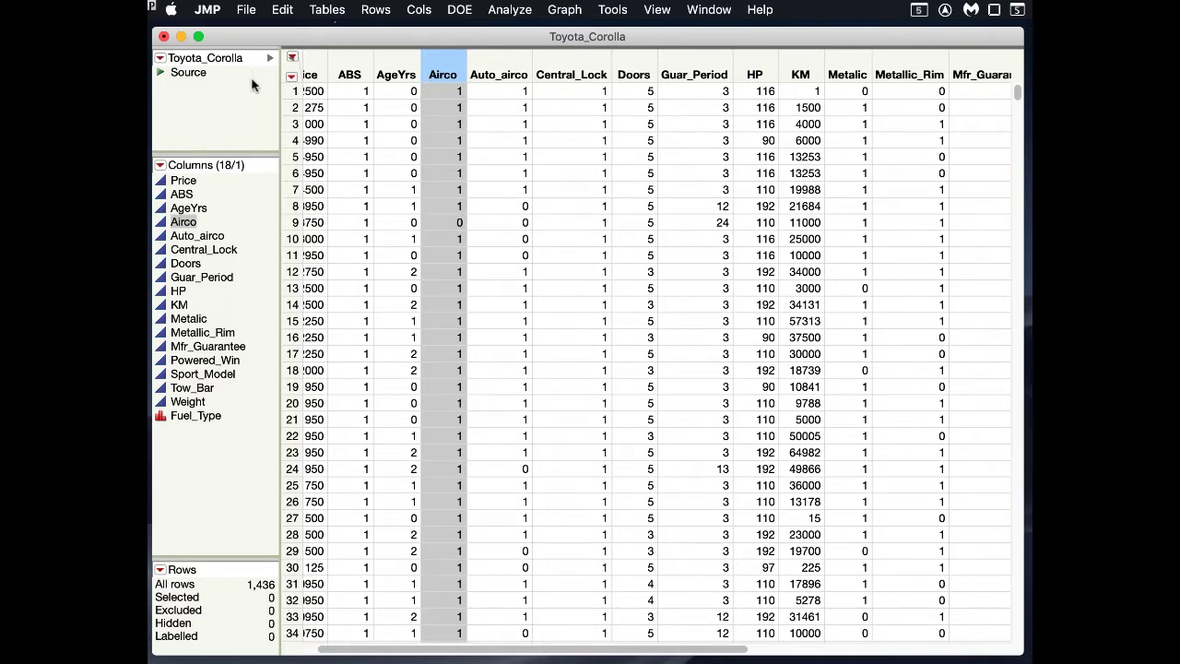
pyautogui.moveTo(224, 298)
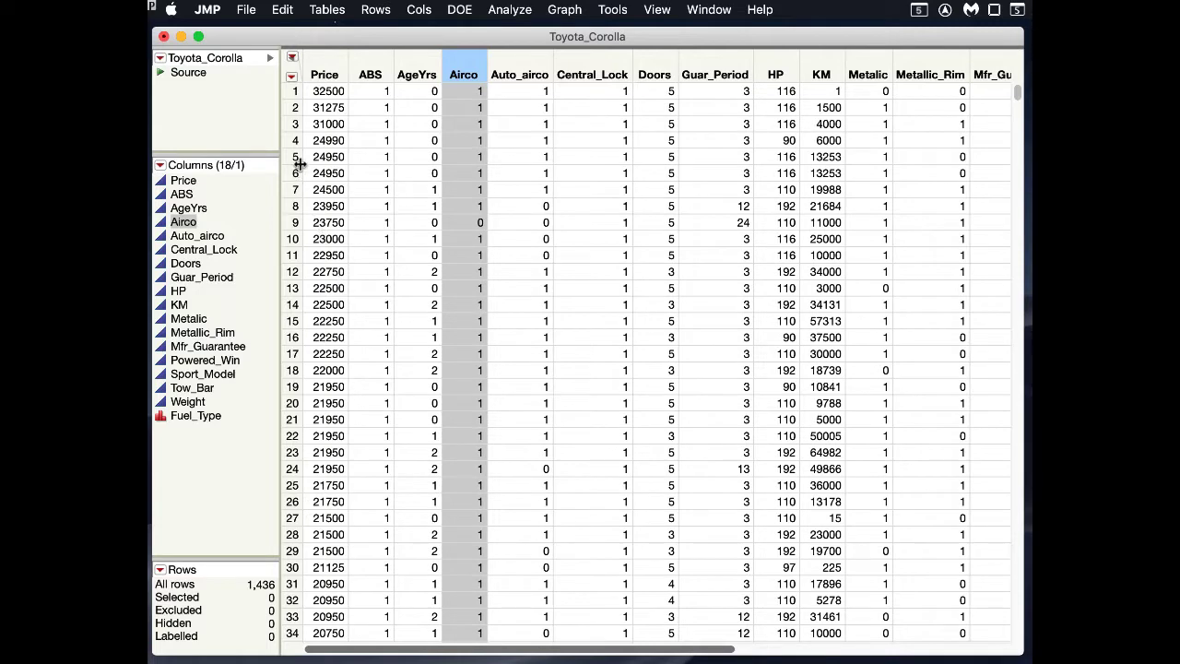
pyautogui.moveTo(292, 340)
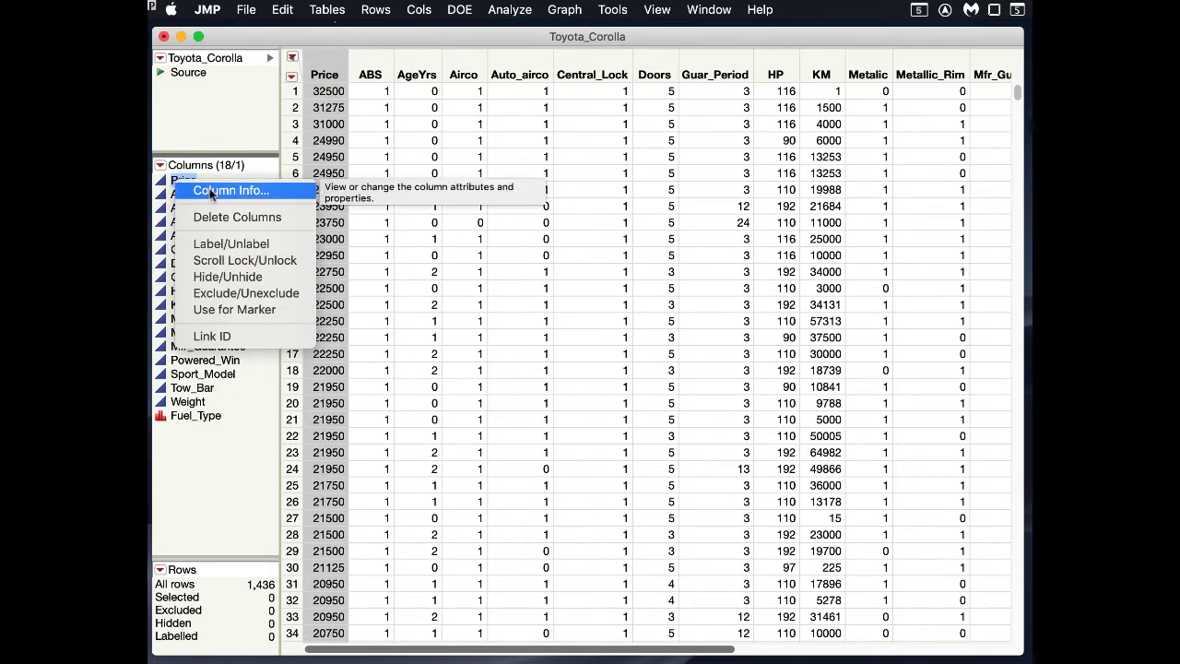
# - Review the Price column's properties, leaving its modeling type as Continuous
pyautogui.click(232, 190)
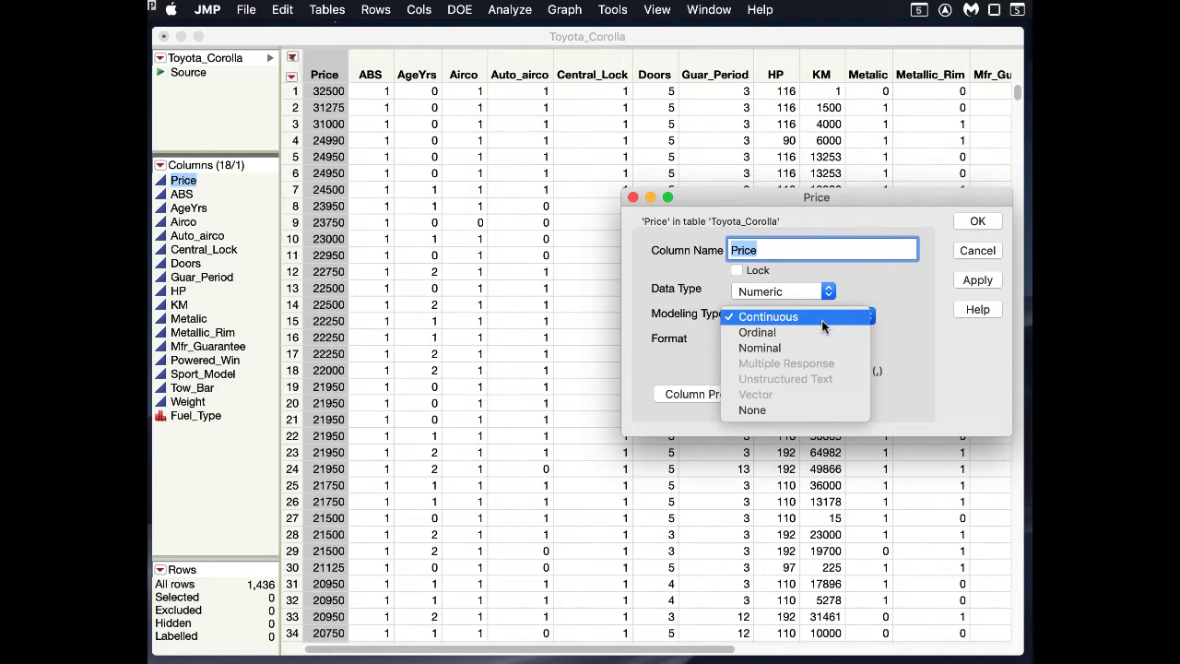
pyautogui.click(765, 316)
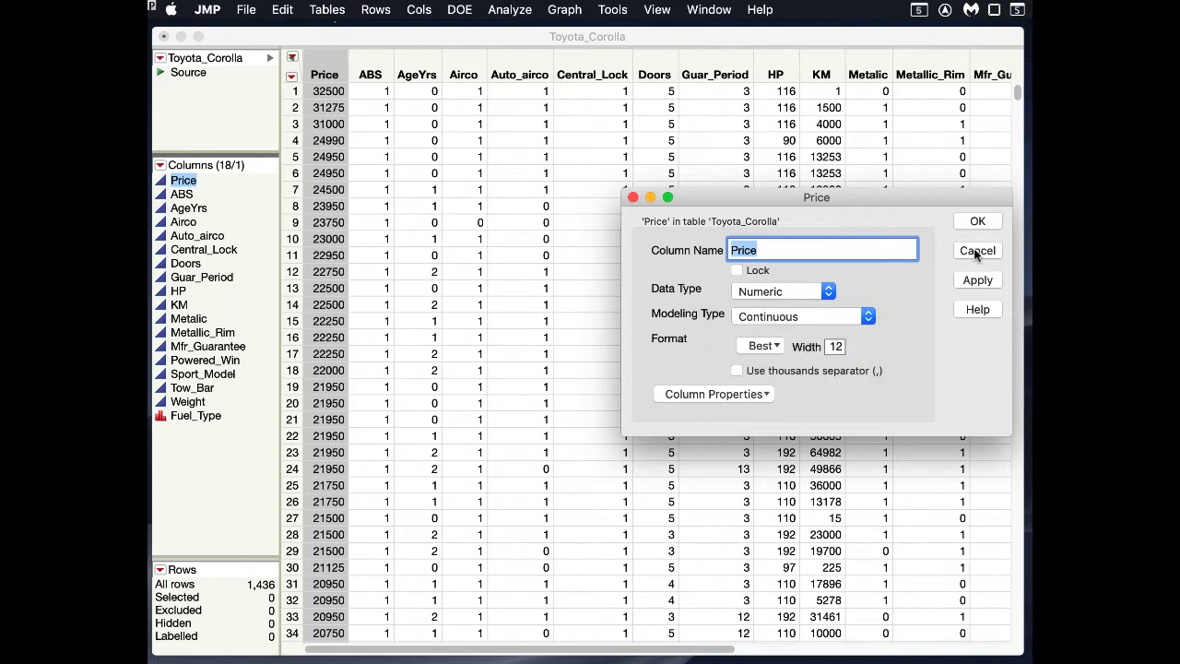
pyautogui.click(977, 250)
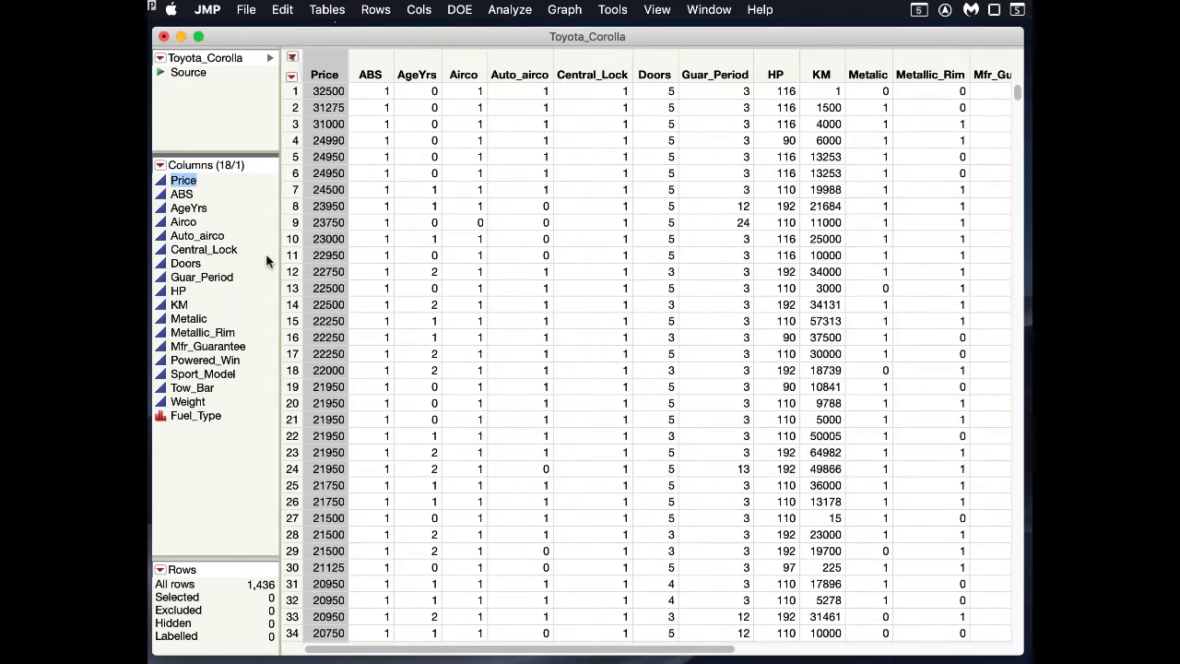
pyautogui.moveTo(202, 438)
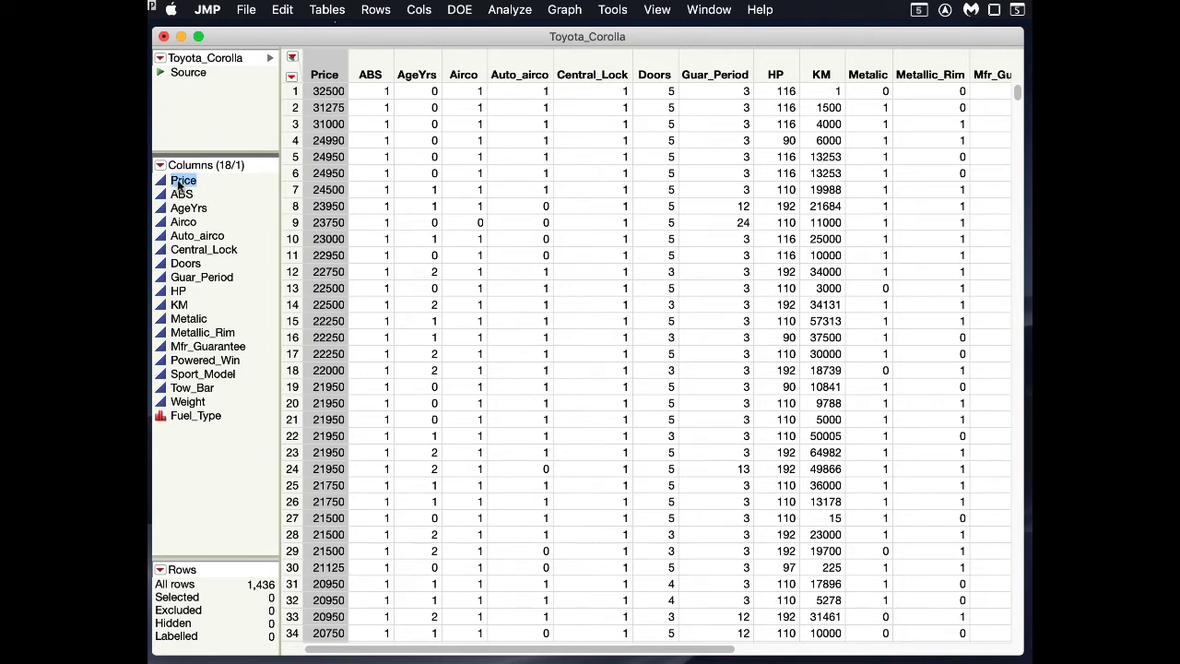
# - Dismiss the Price column's action menu and bring up JMP's analysis platforms list
pyautogui.rightClick(182, 179)
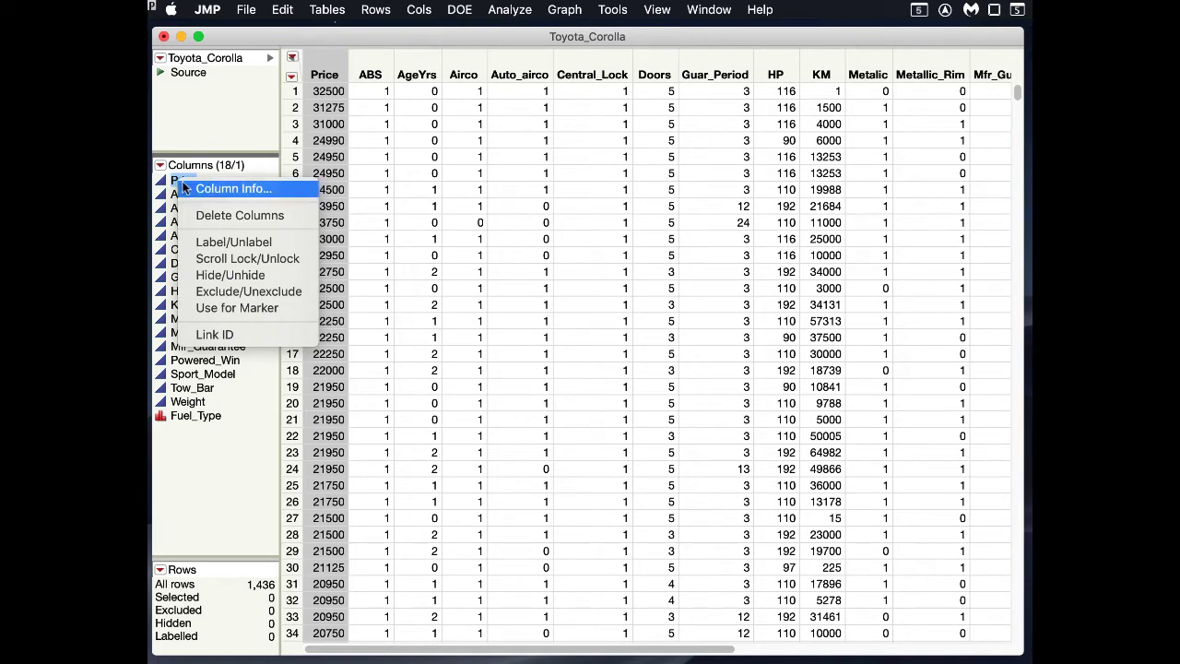
pyautogui.click(233, 188)
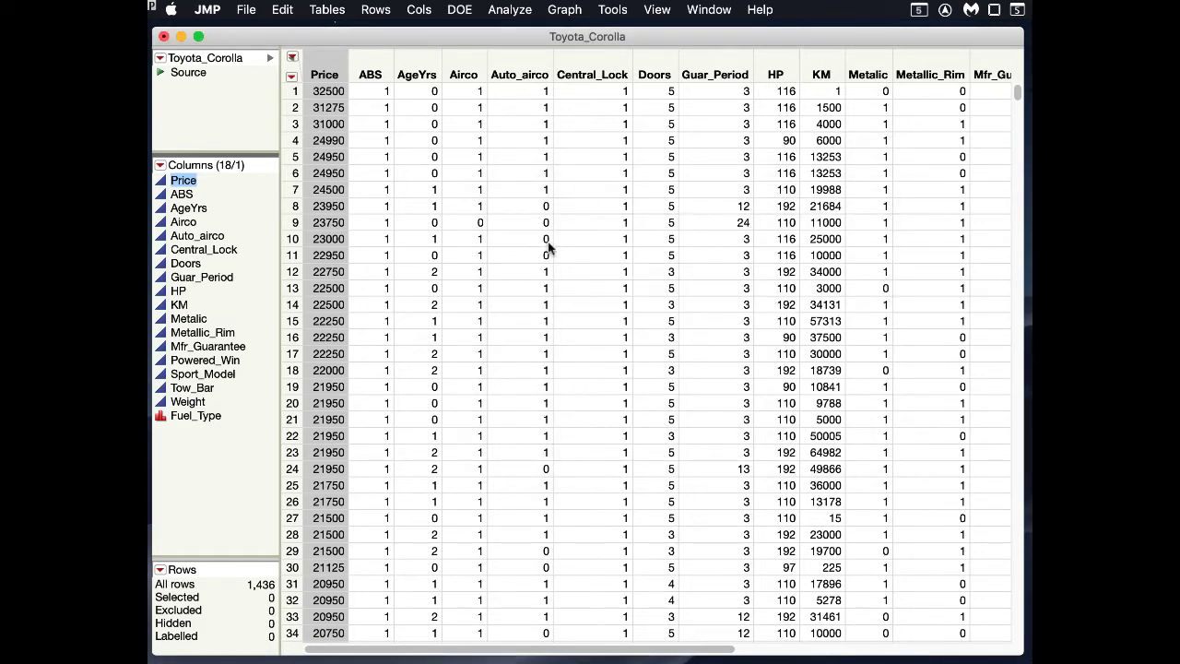
pyautogui.click(510, 9)
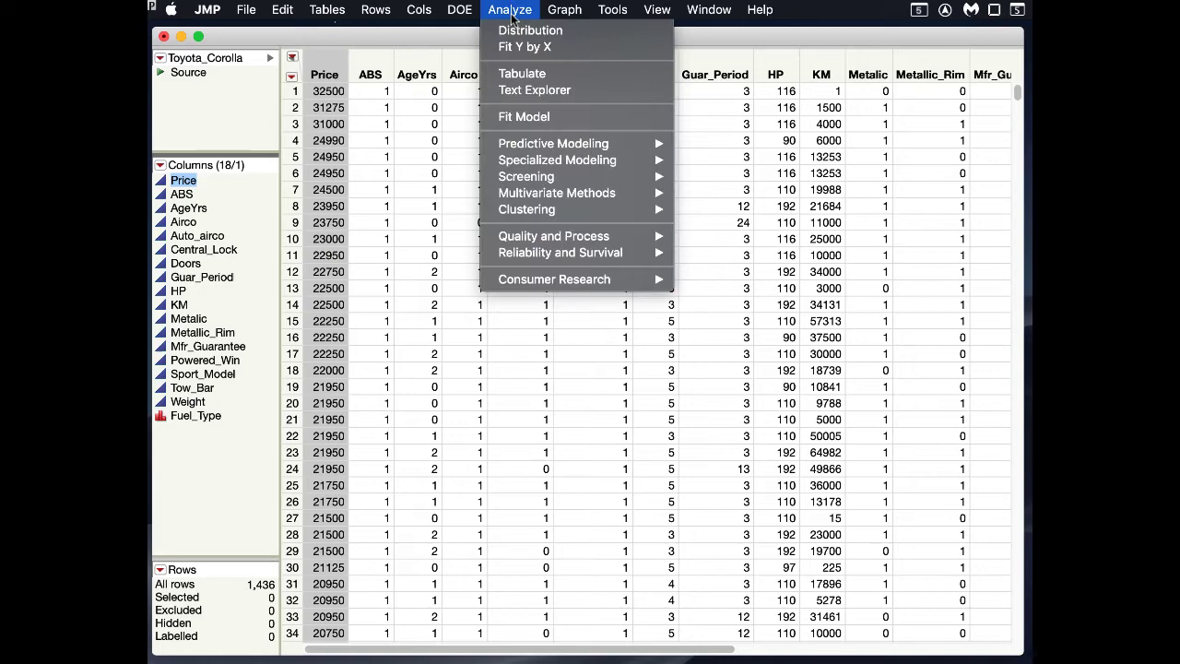
pyautogui.moveTo(553, 142)
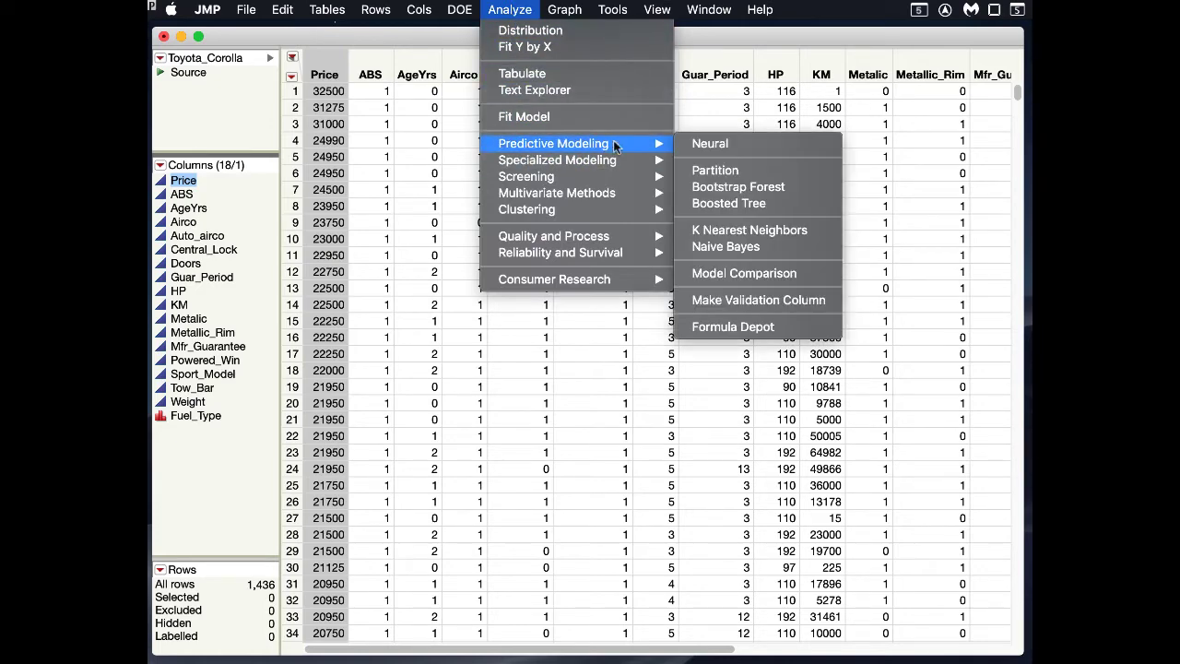
pyautogui.moveTo(737, 300)
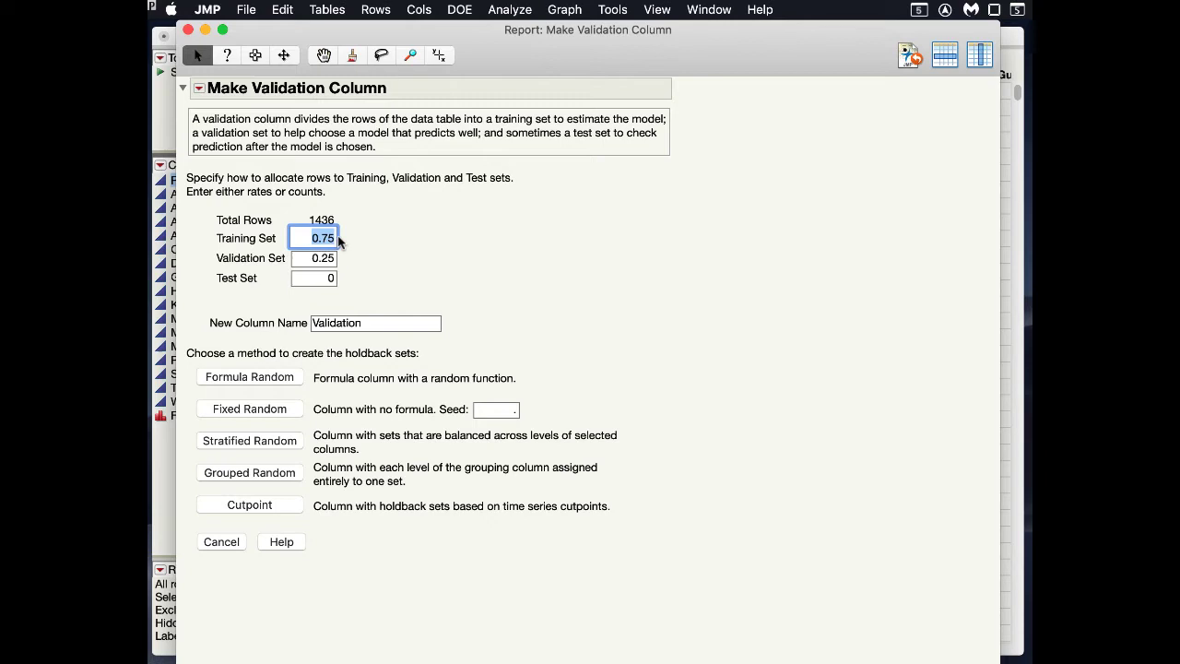
# - Allocate 0.6 of rows to Training and 0.40 to Validation, leaving Test at 0
pyautogui.write('.6')
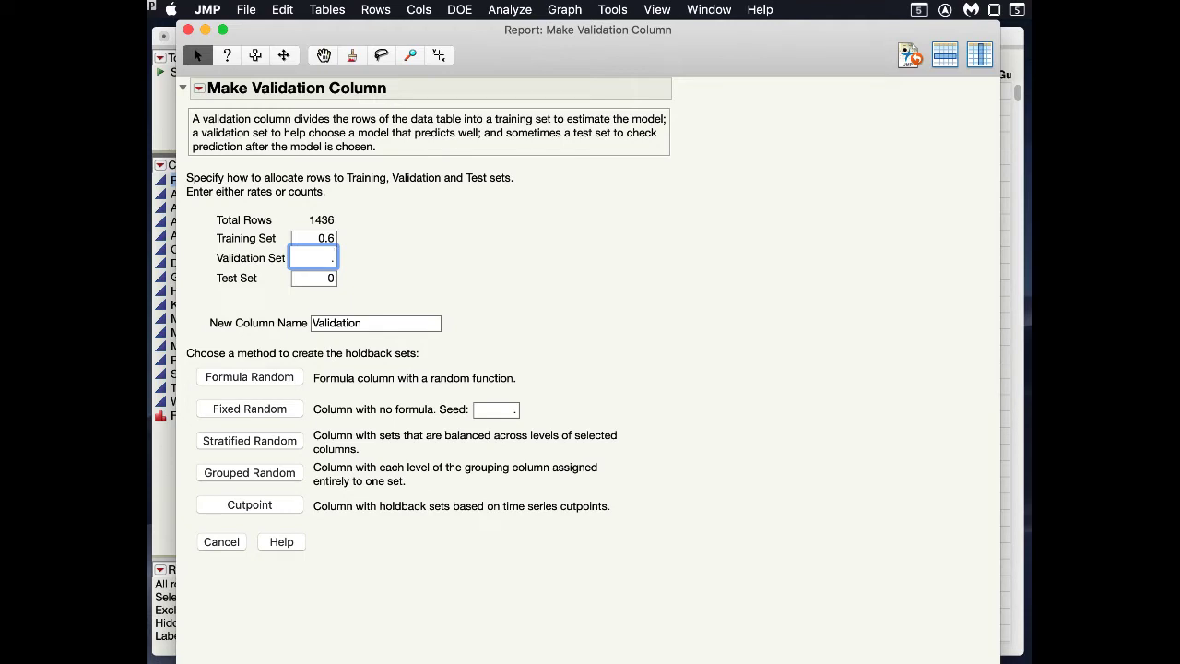
pyautogui.write('.40')
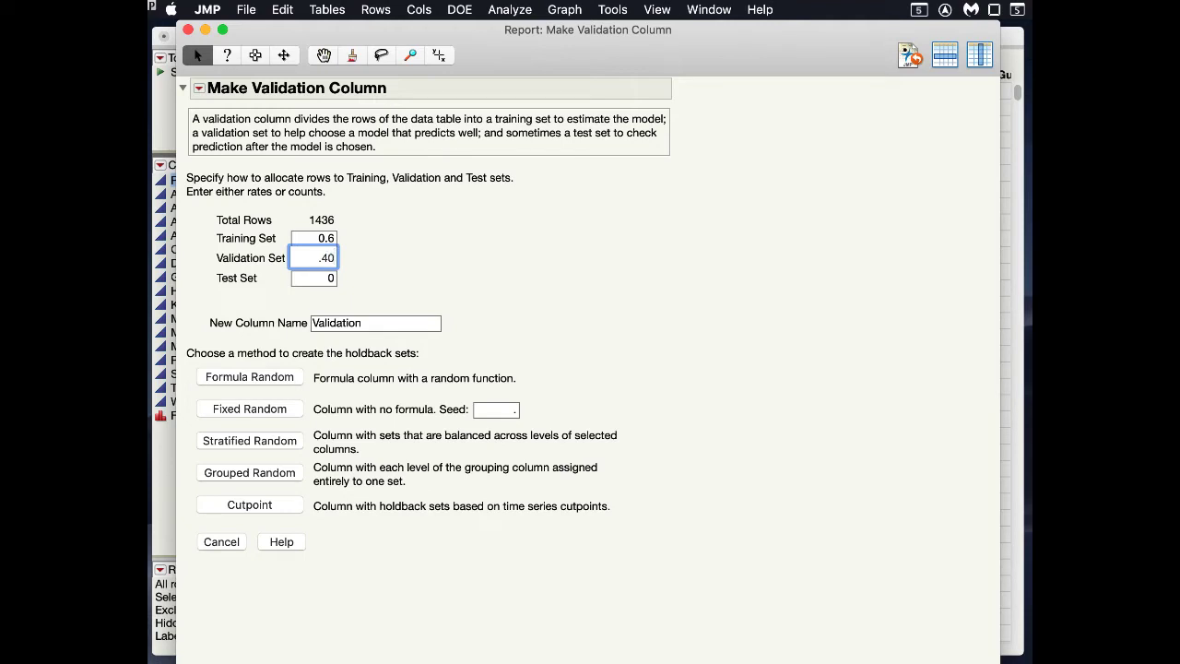
pyautogui.click(314, 277)
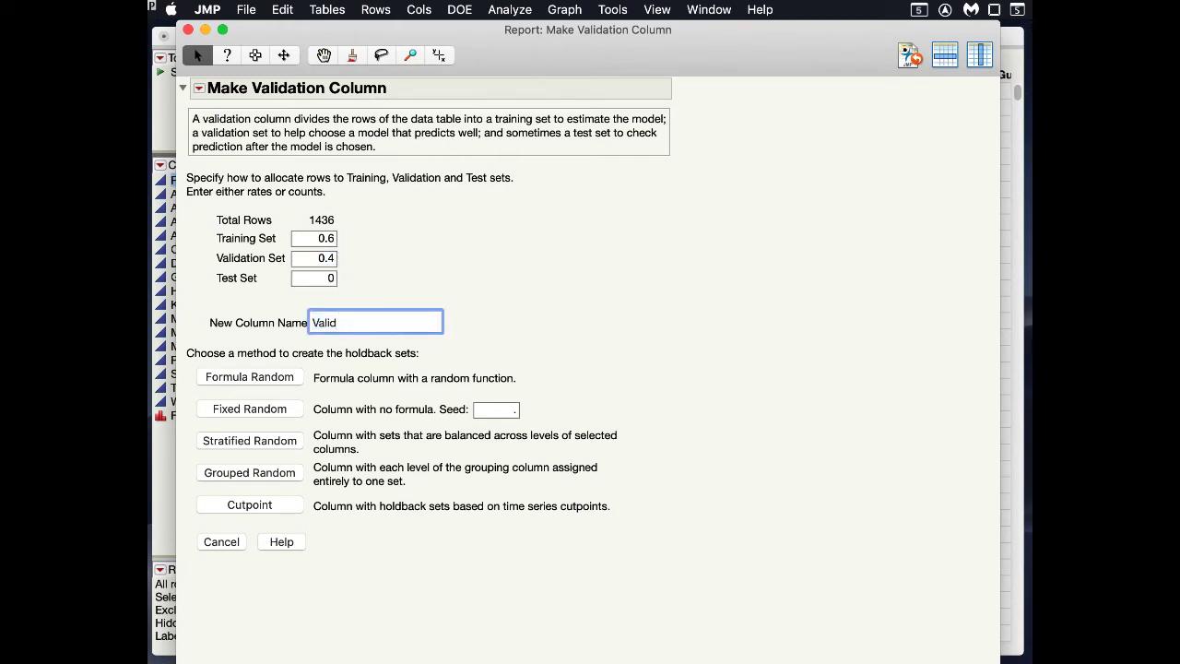
# - Enter 60 into the new column name and a Fixed Random seed of 5
pyautogui.write('0')
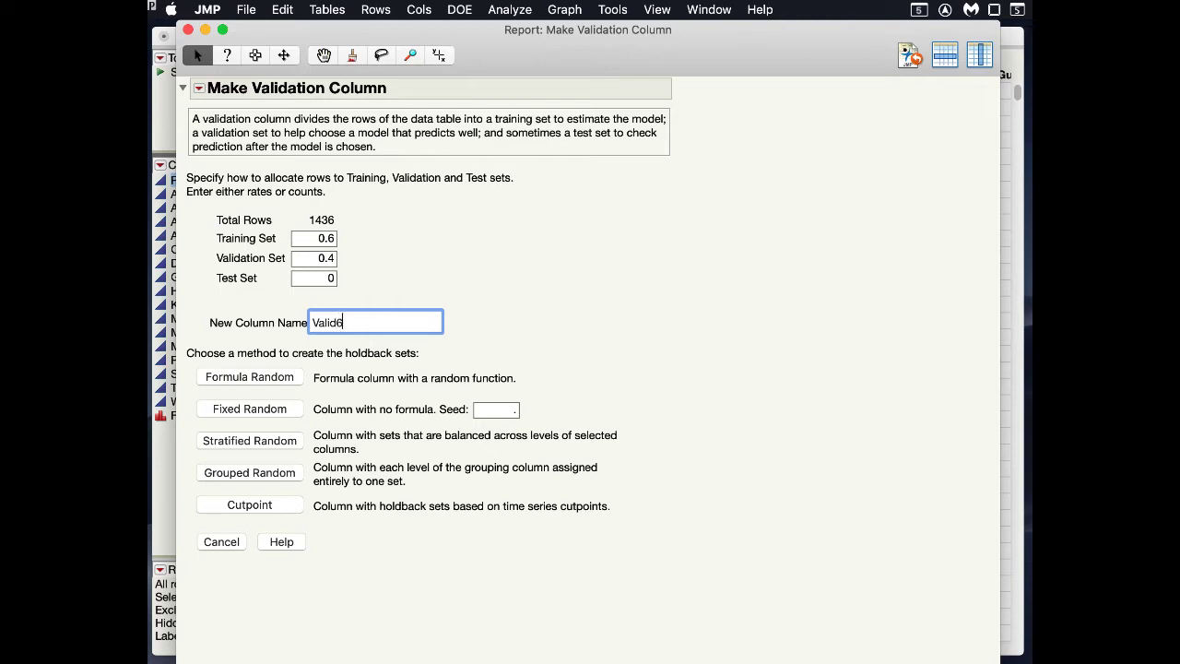
pyautogui.write('60')
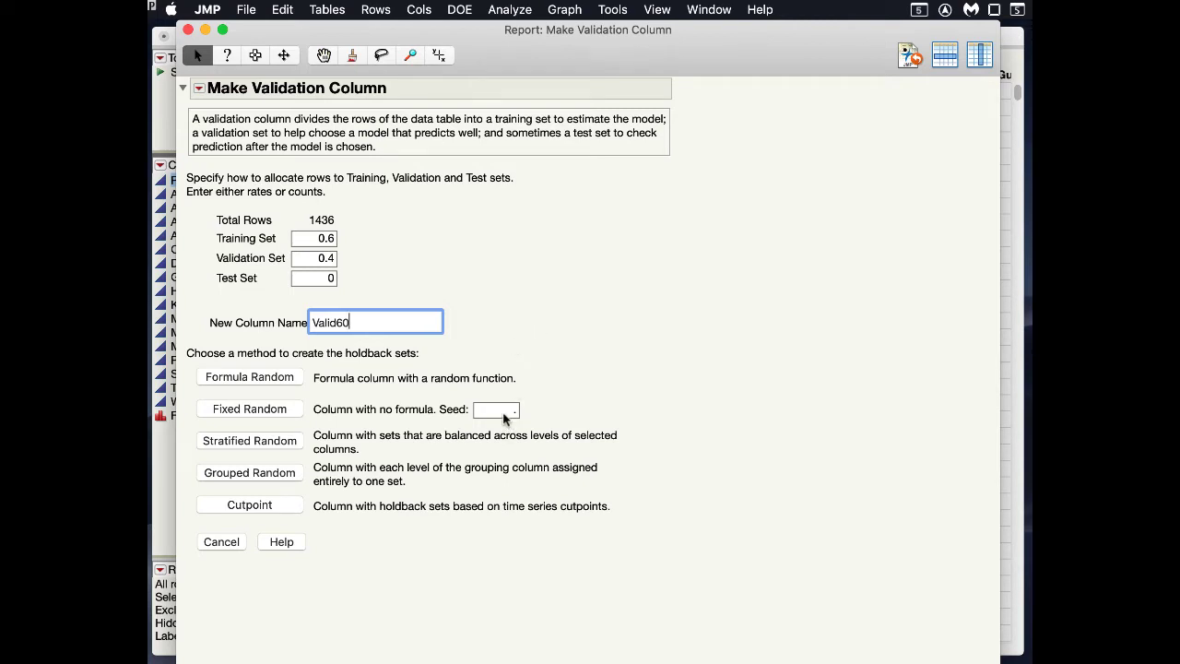
pyautogui.click(496, 409)
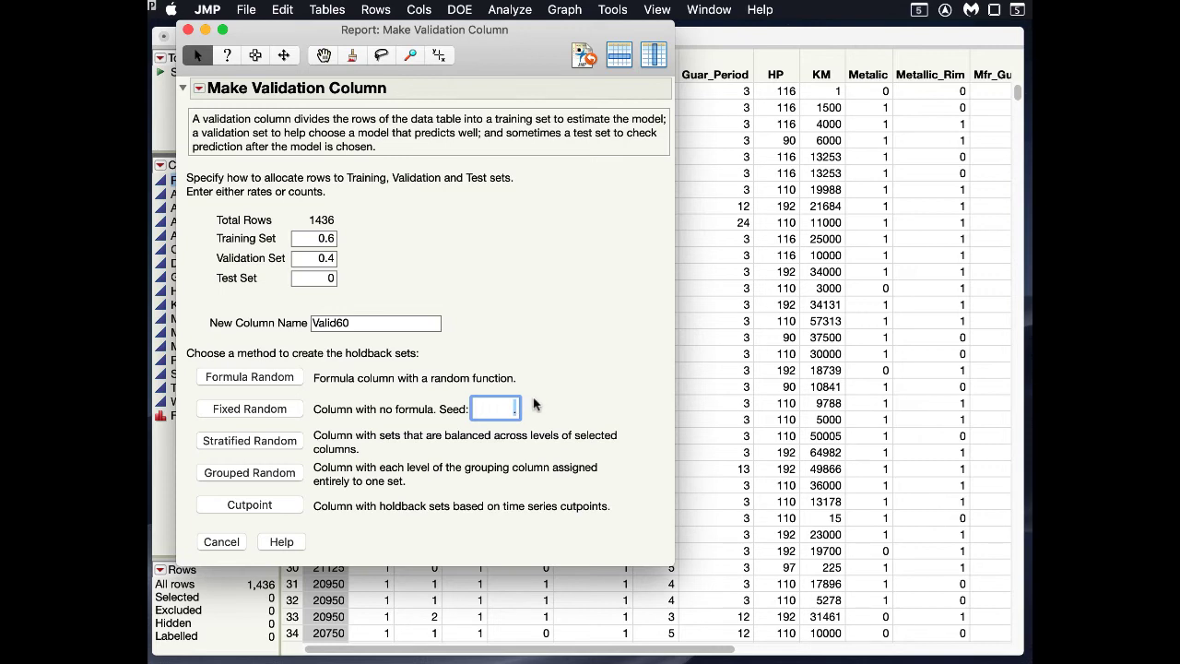
pyautogui.write('5')
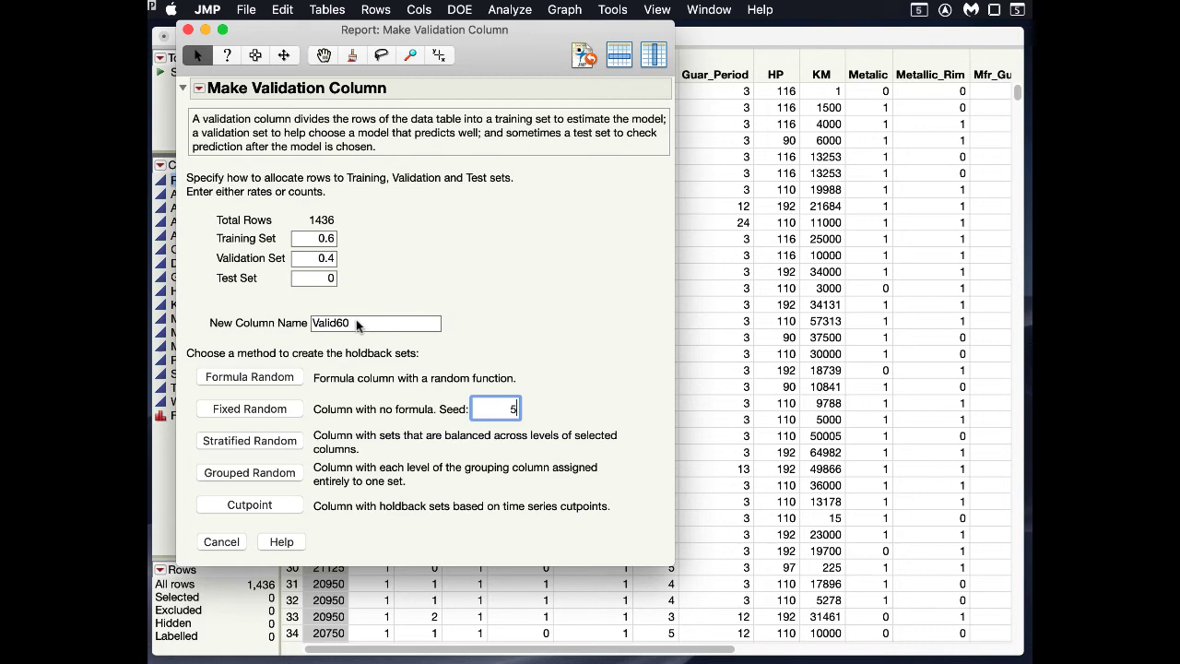
# - Finish the new column name as Valid60Seed5
pyautogui.click(375, 321)
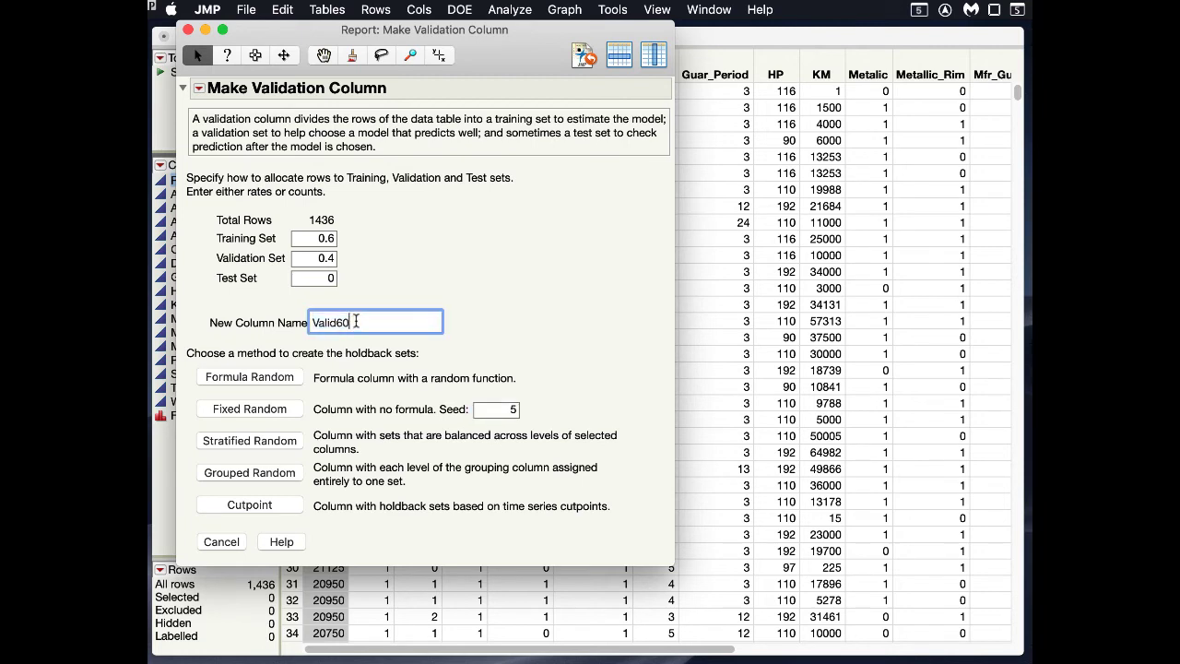
pyautogui.write('Sd')
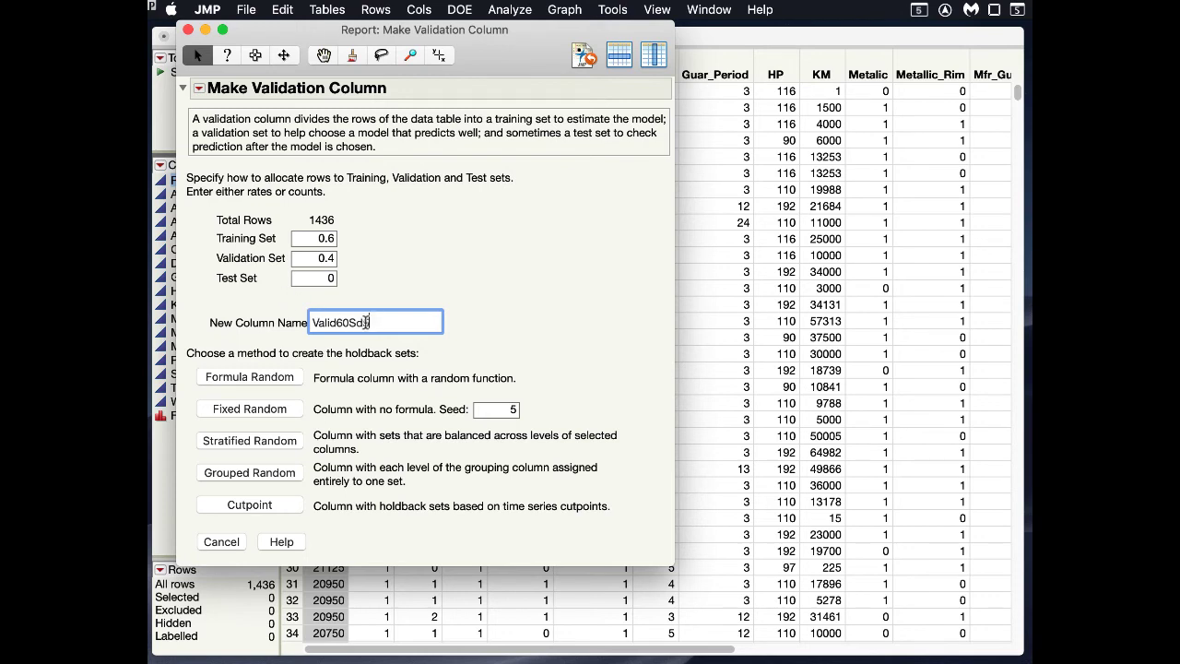
pyautogui.write('eed5')
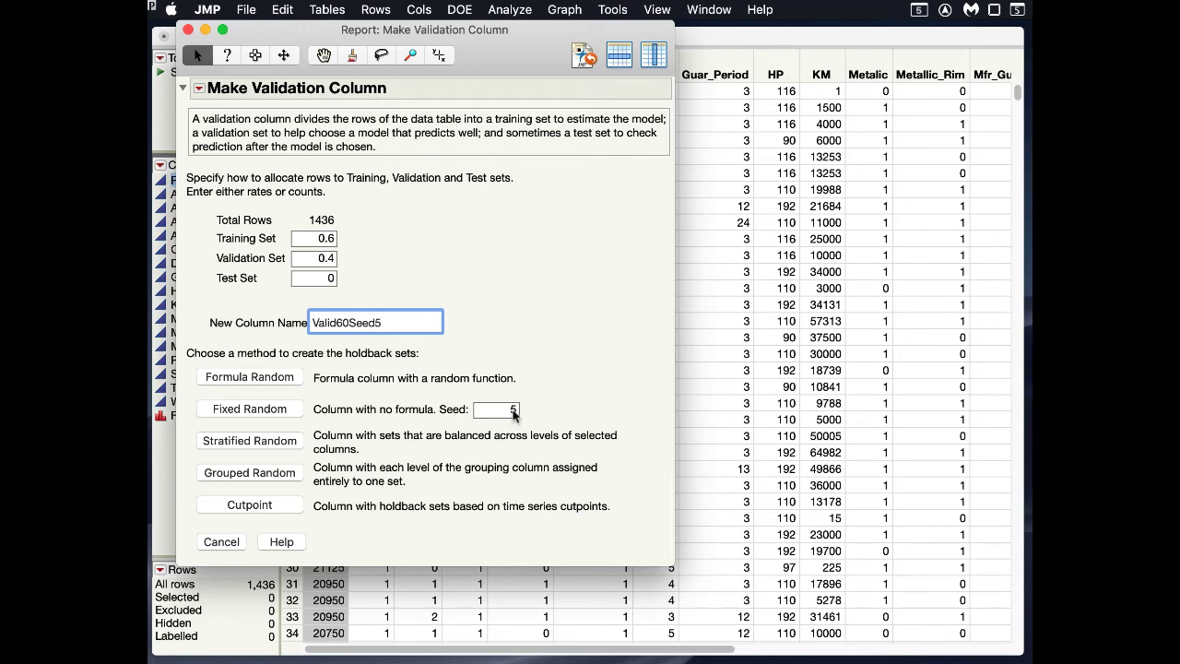
pyautogui.moveTo(257, 413)
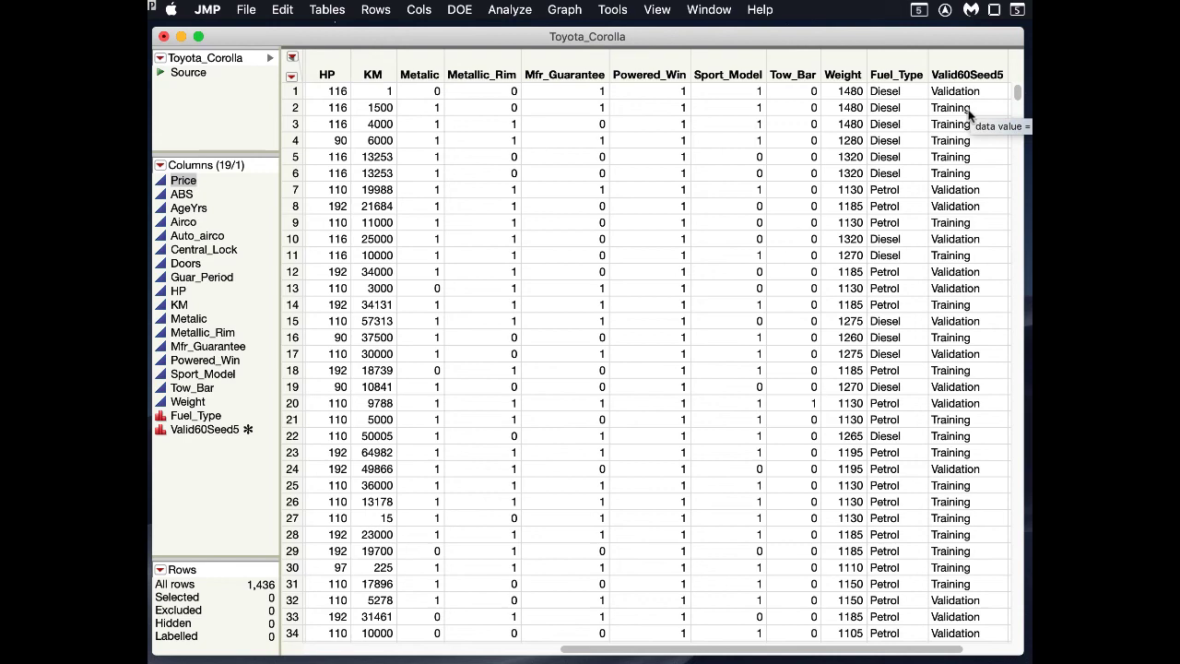
pyautogui.moveTo(947, 310)
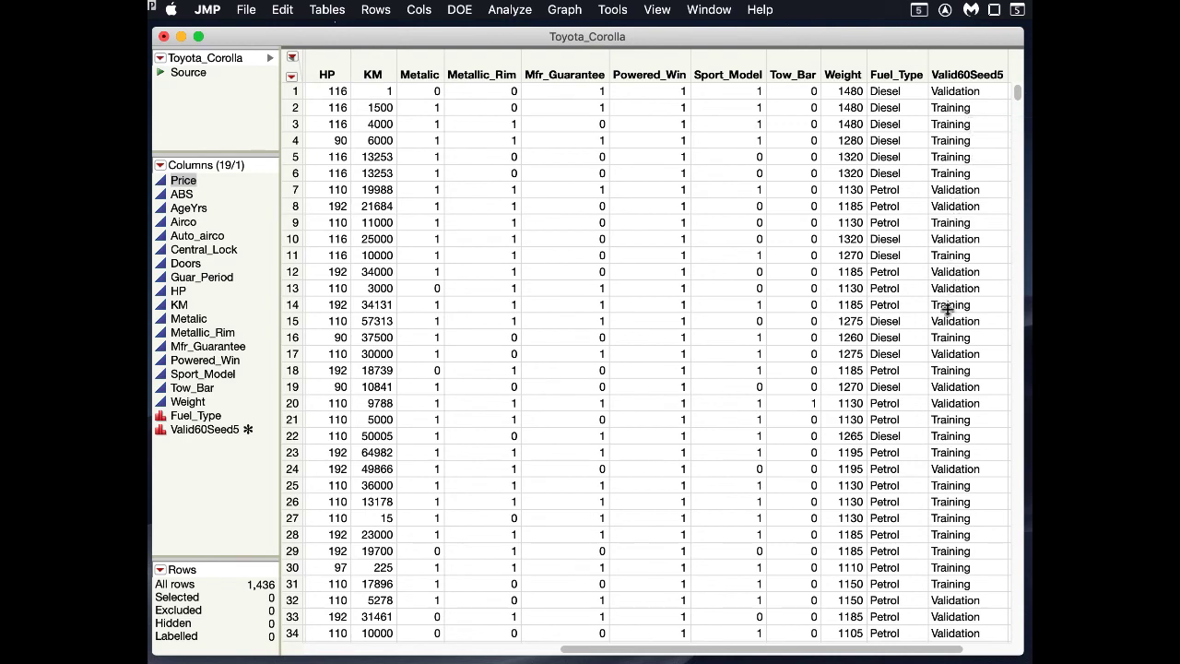
pyautogui.moveTo(945, 321)
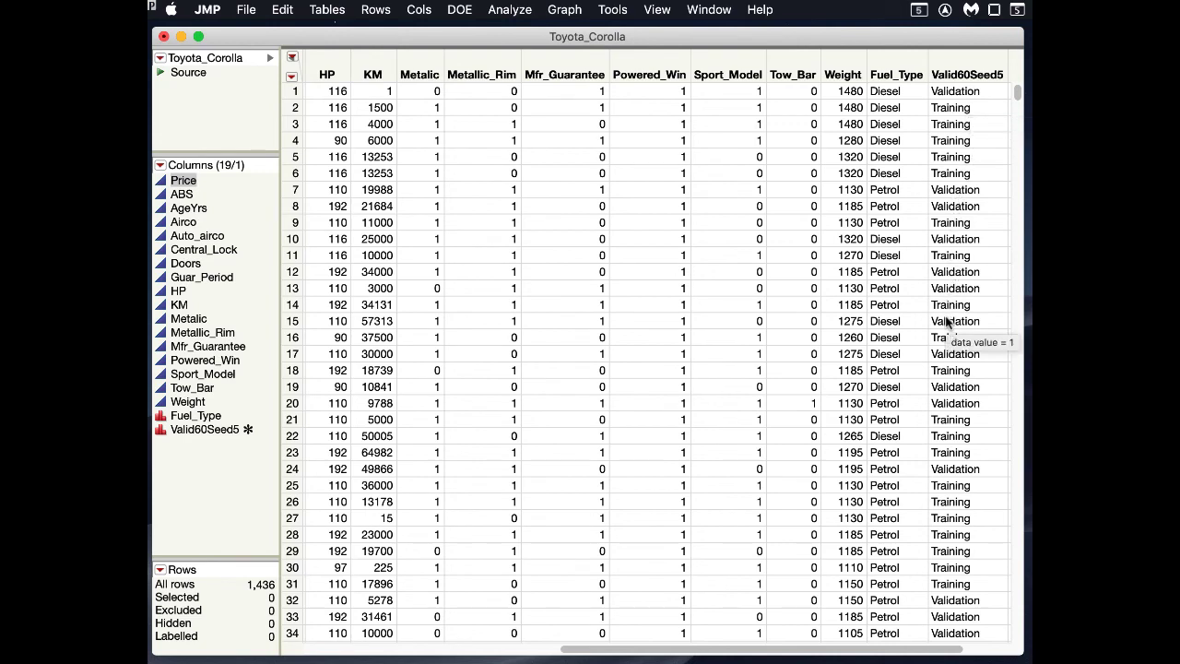
pyautogui.moveTo(439, 297)
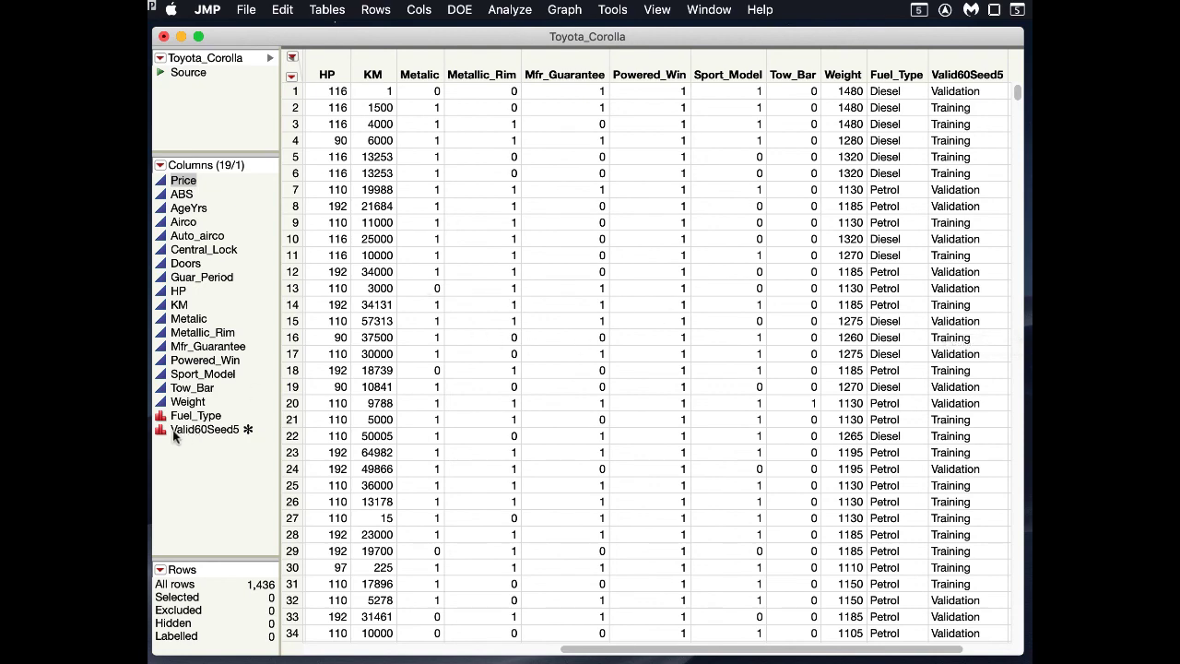
pyautogui.moveTo(247, 432)
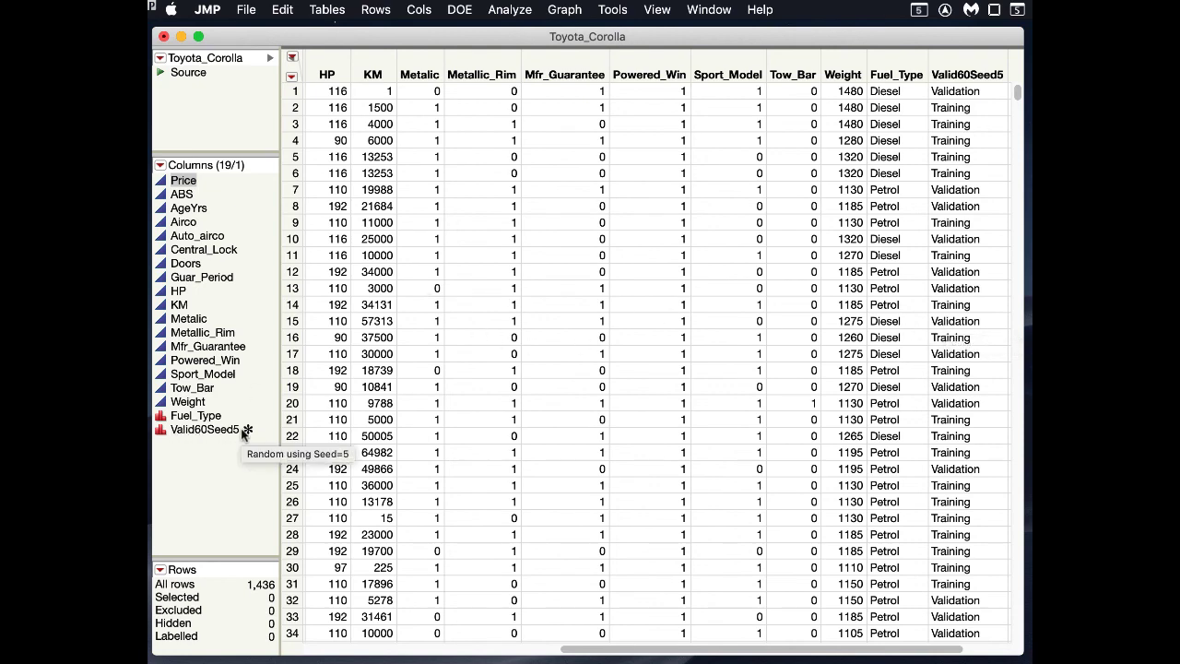